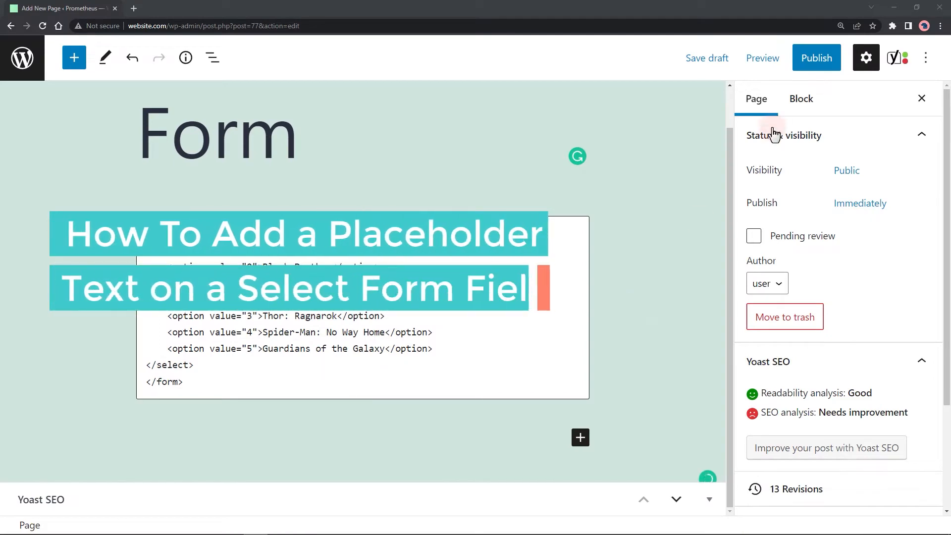
Publish the Form page and open its live link in a new tab.
click(816, 58)
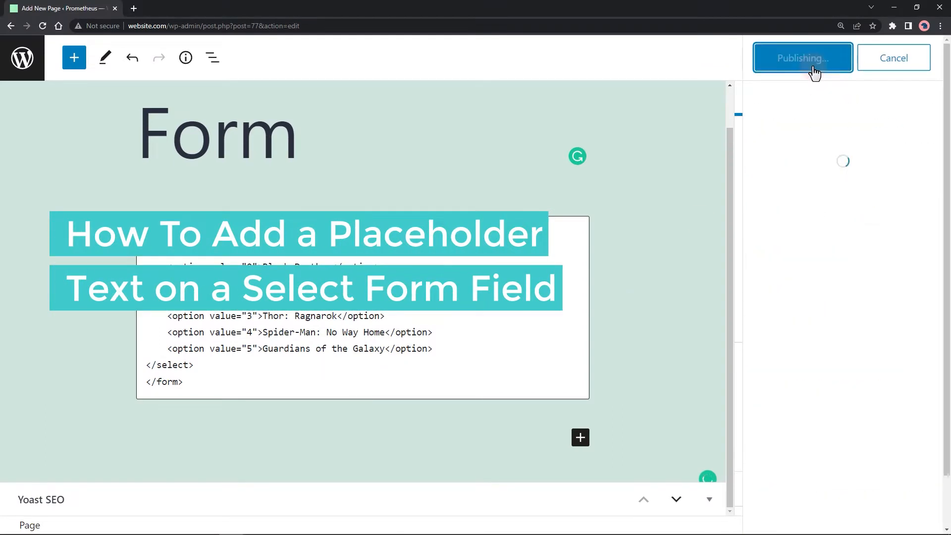
click(803, 58)
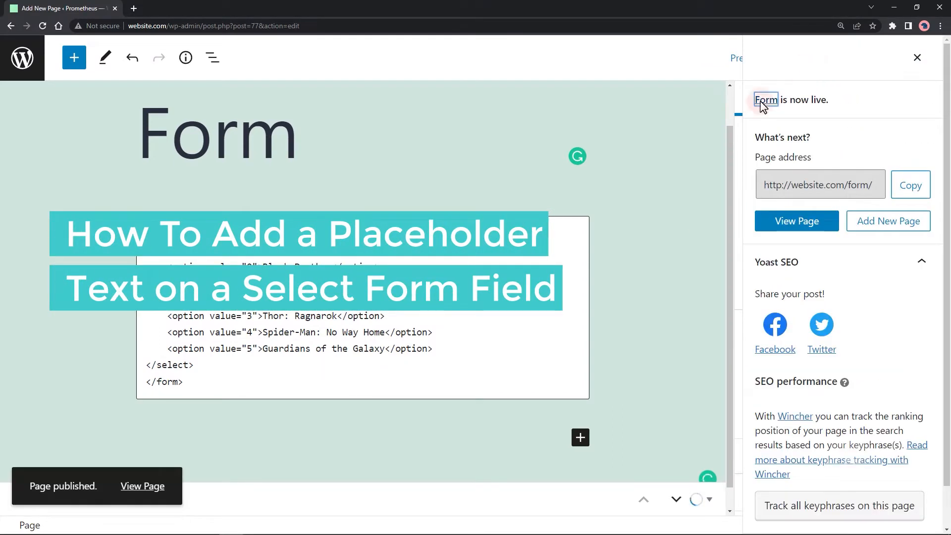
right_click(142, 486)
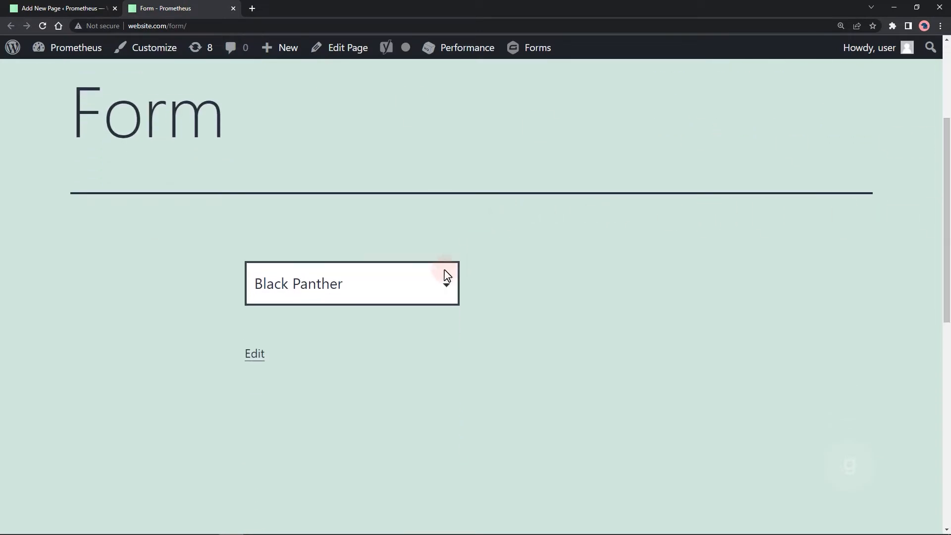
Open the live page's movie dropdown, which defaults to Black Panther.
click(352, 284)
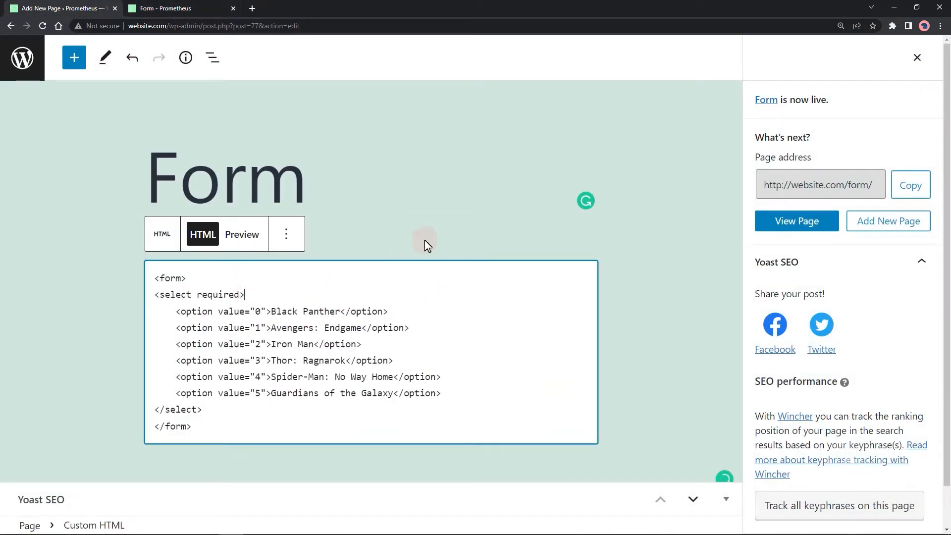
Insert <option value="">Select a Marvel Movie</option> above the first movie option.
click(212, 311)
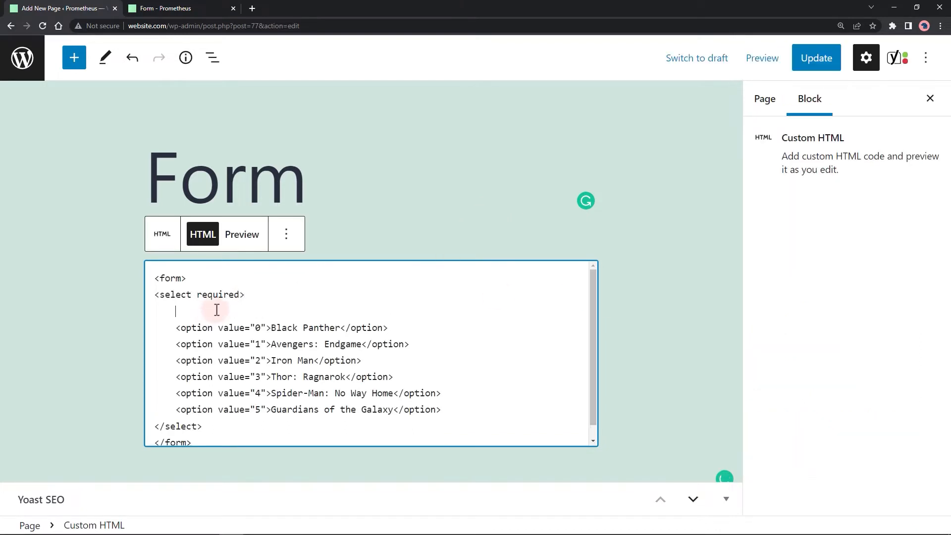
text(<option)
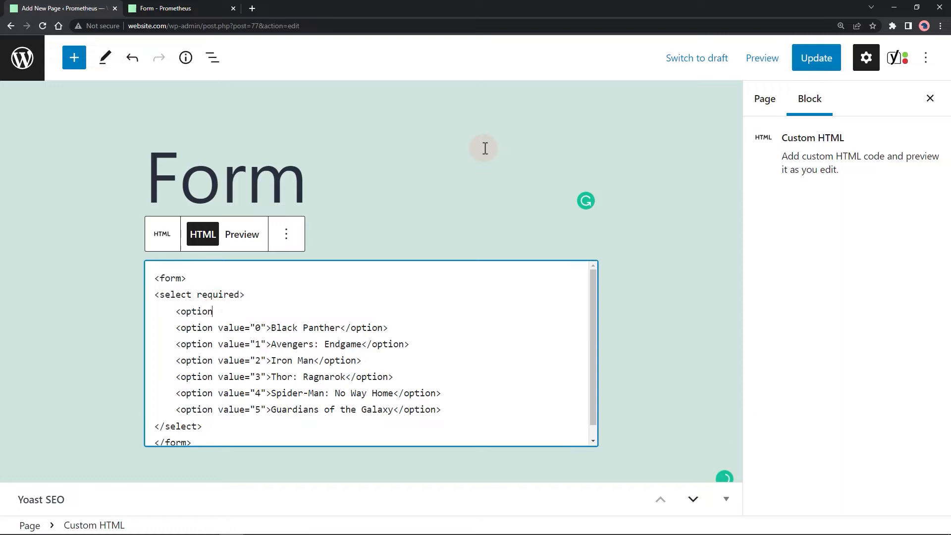
text(value)
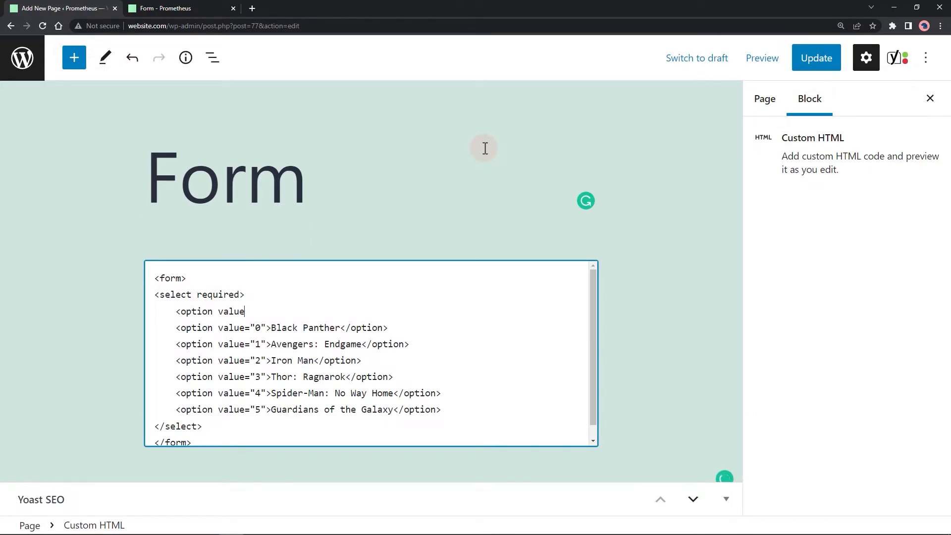
text(=")
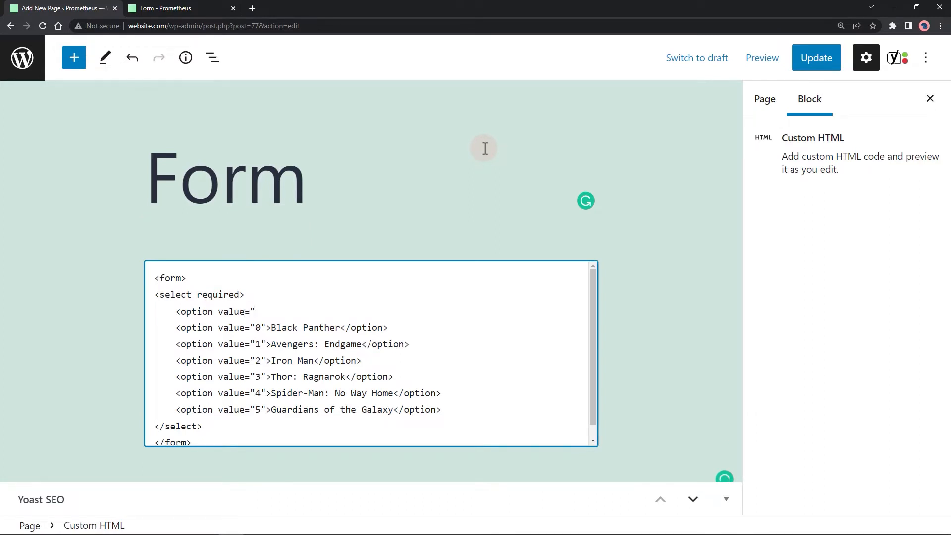
text(")
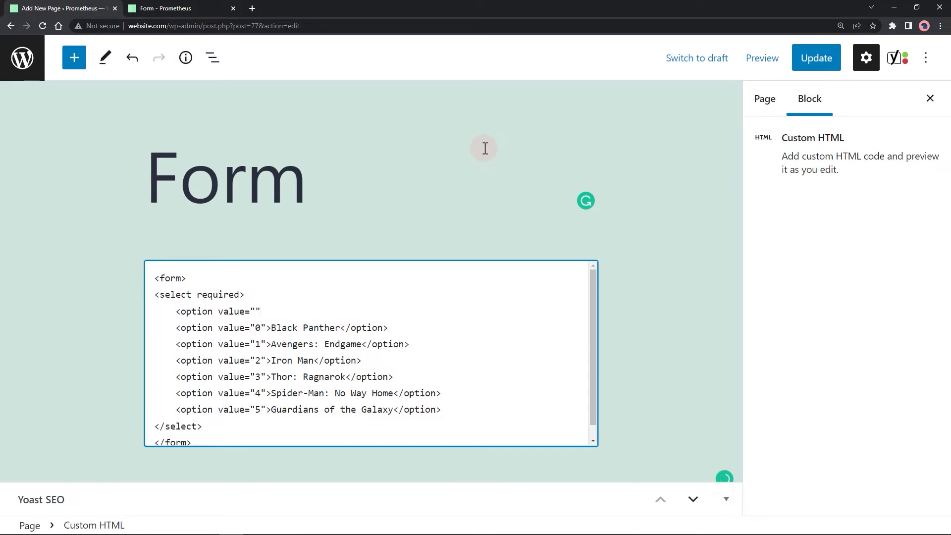
text(Select)
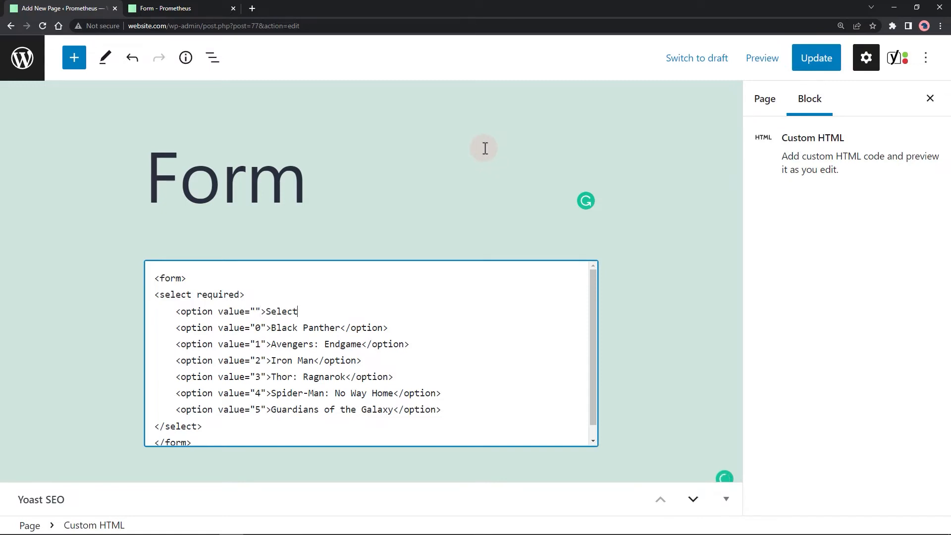
text(a Marve)
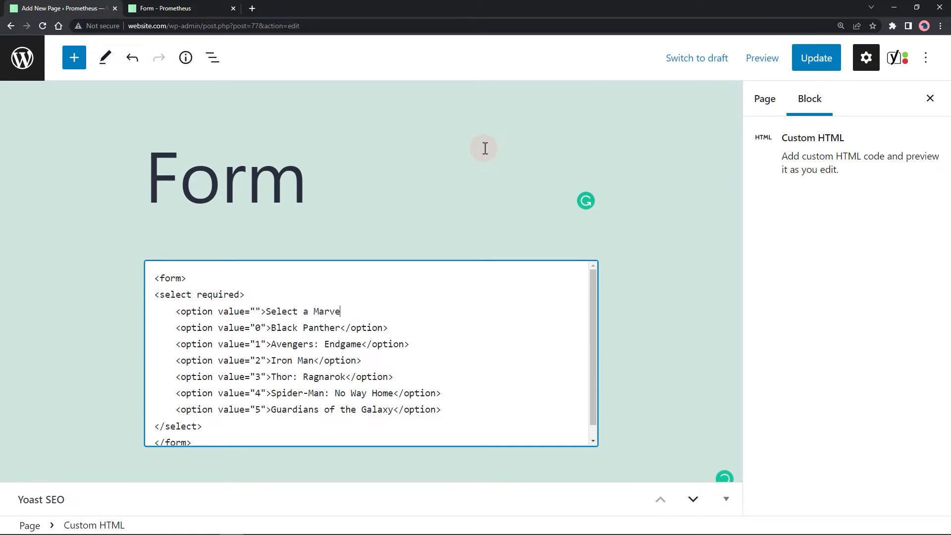
text(l Movie)
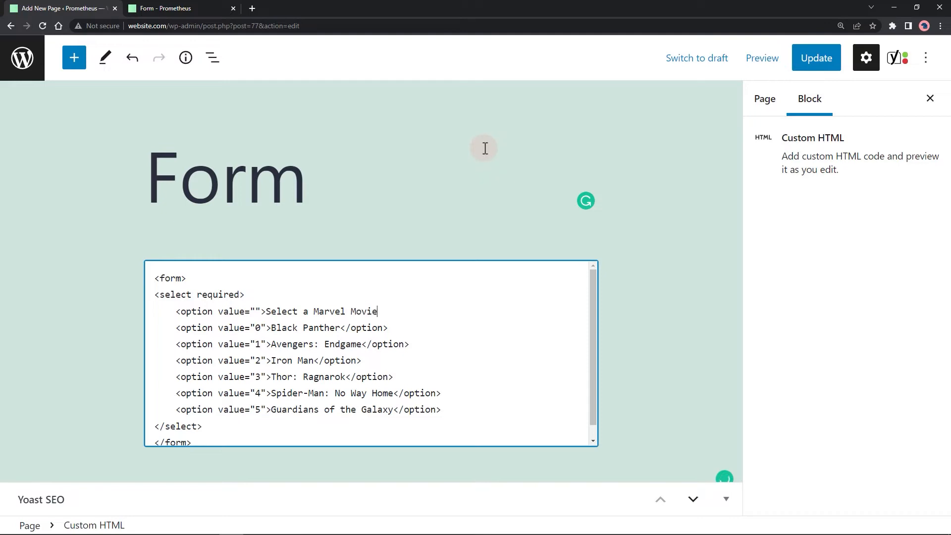
text(</option>)
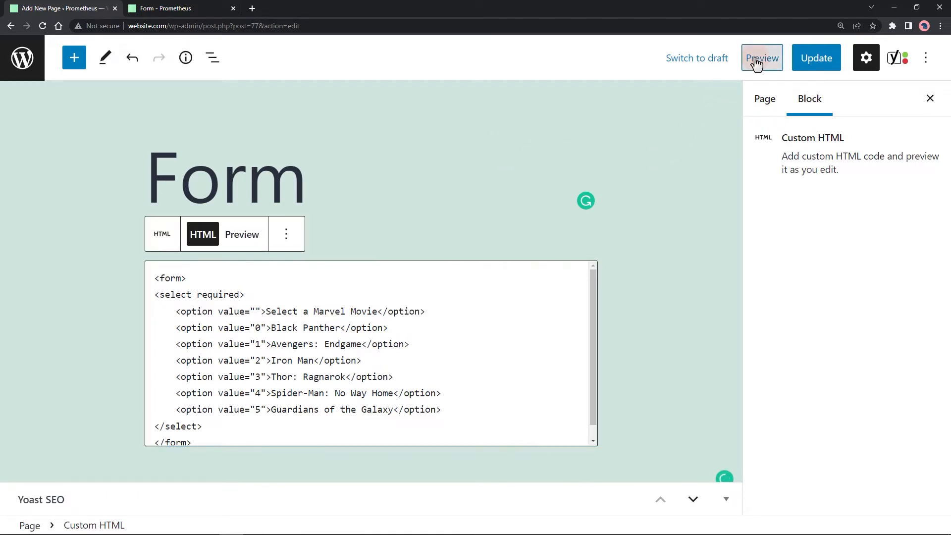
Preview the page and open the dropdown, now topped by 'Select a Marvel Movie'.
click(762, 58)
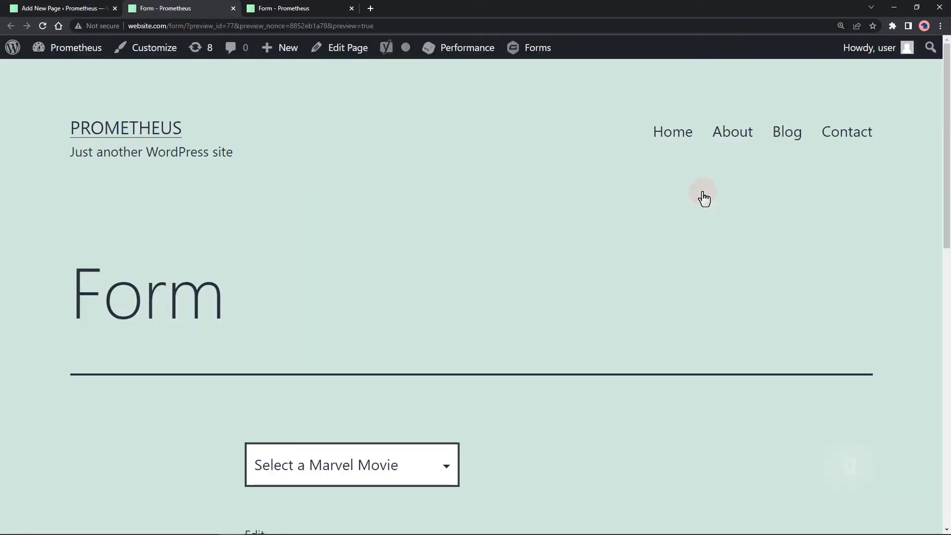
click(352, 465)
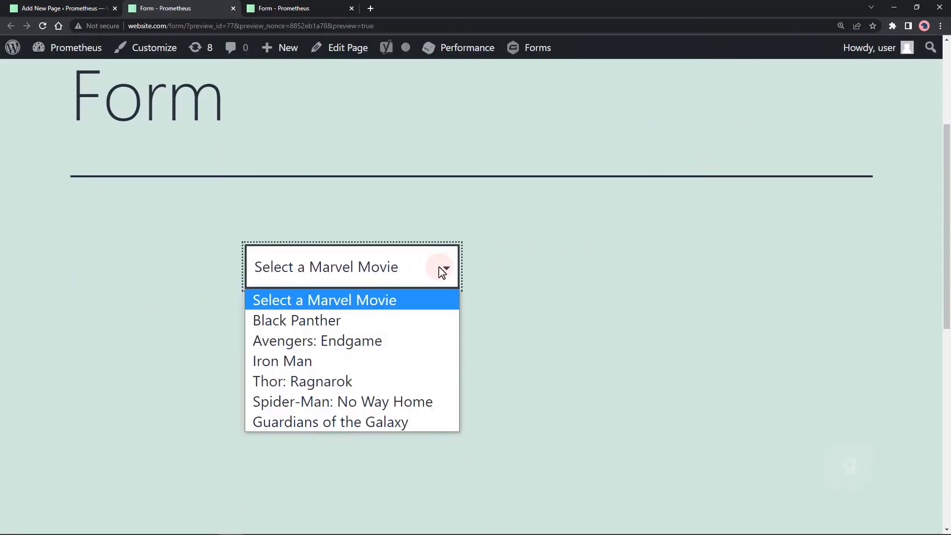
mouse_move(425, 321)
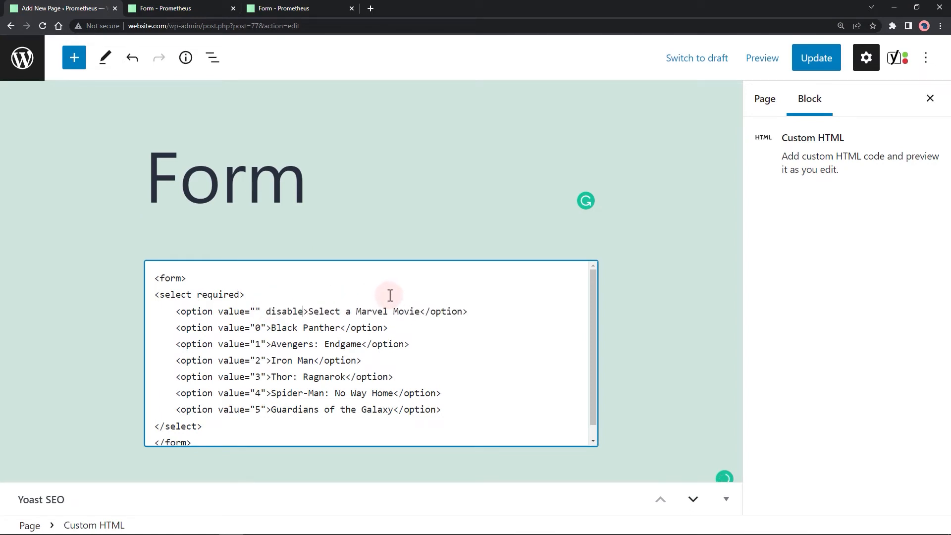
Add 'disable selected' to the placeholder option tag and preview the page.
text(selected)
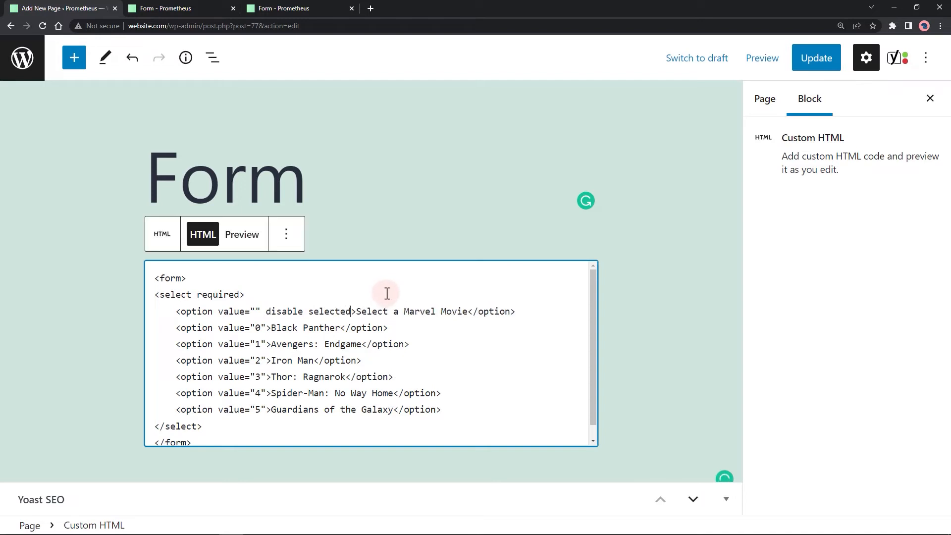
click(762, 57)
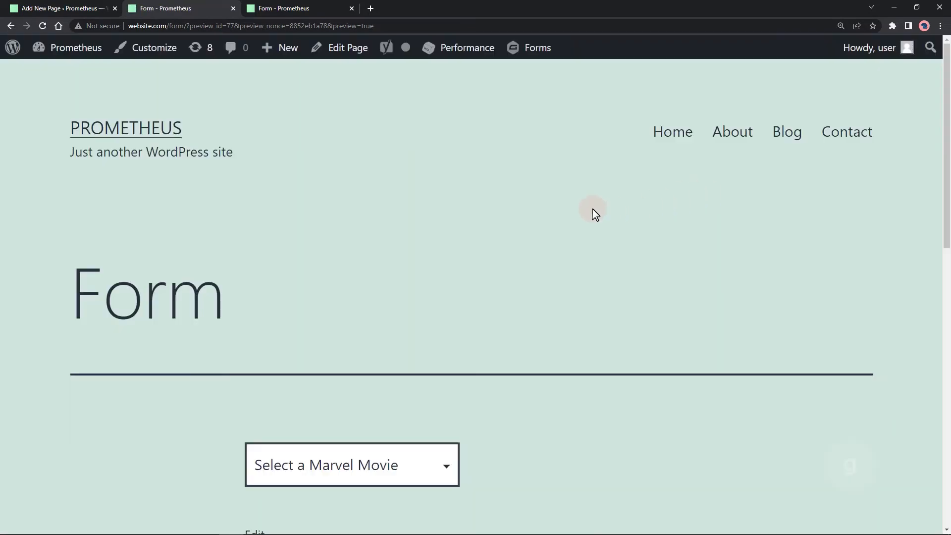
Open the preview dropdown showing 'Select a Marvel Movie', then go back to the editor.
click(351, 465)
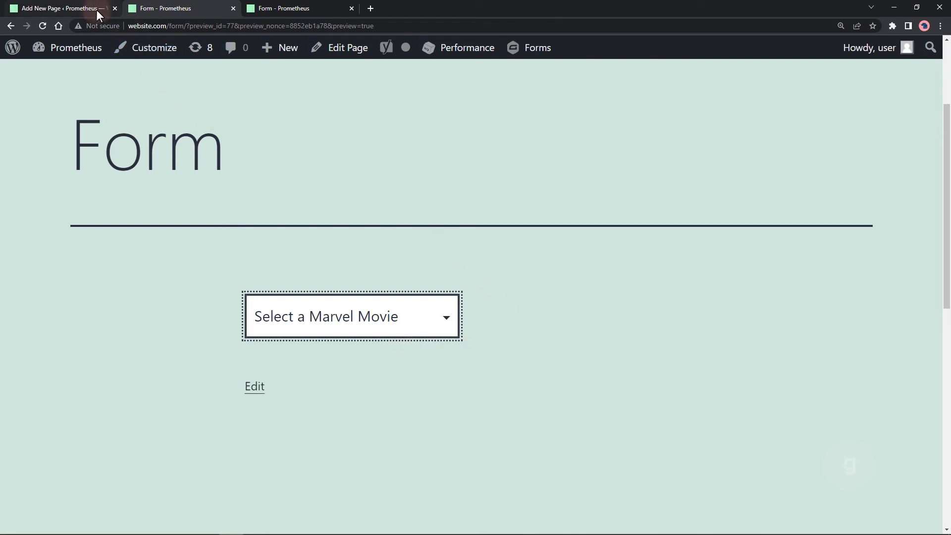
click(57, 8)
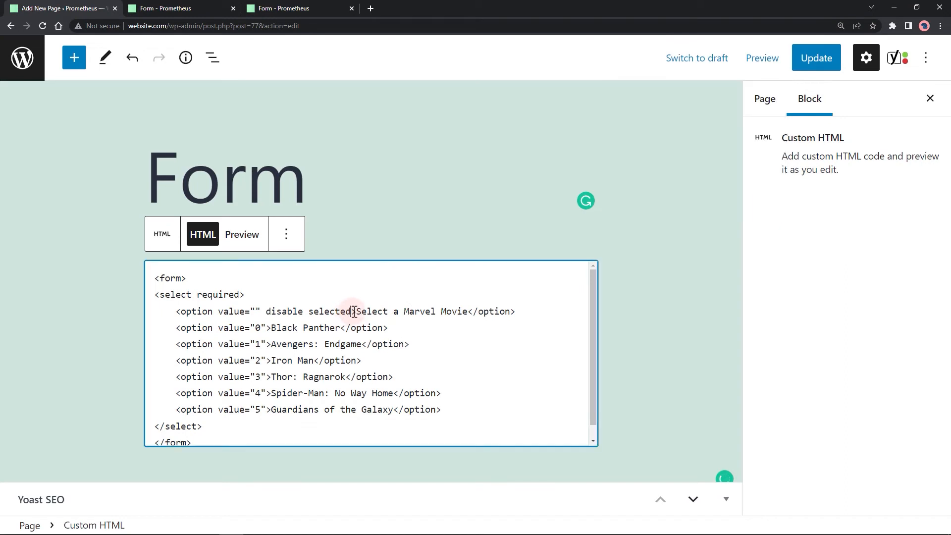
Add 'hidden' to the placeholder option tag and preview in a new tab.
text(hidden)
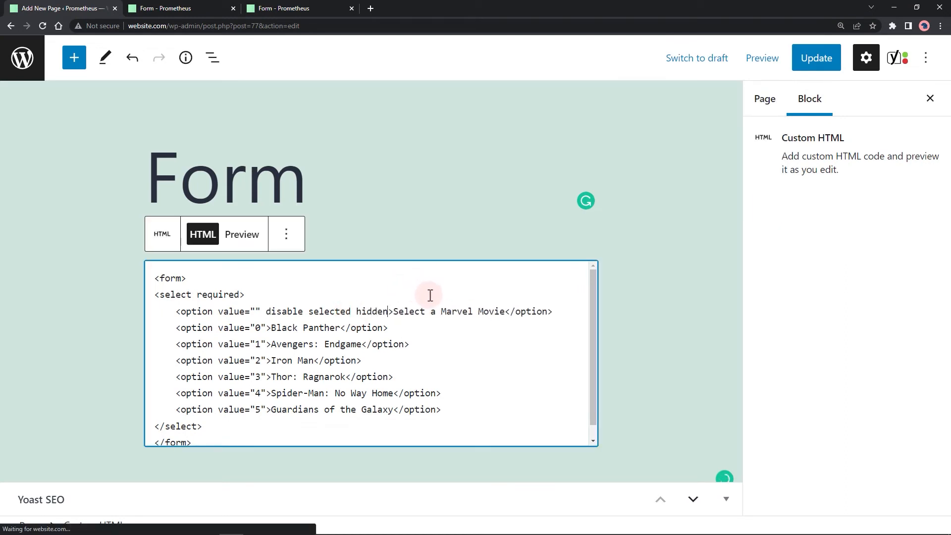
click(756, 98)
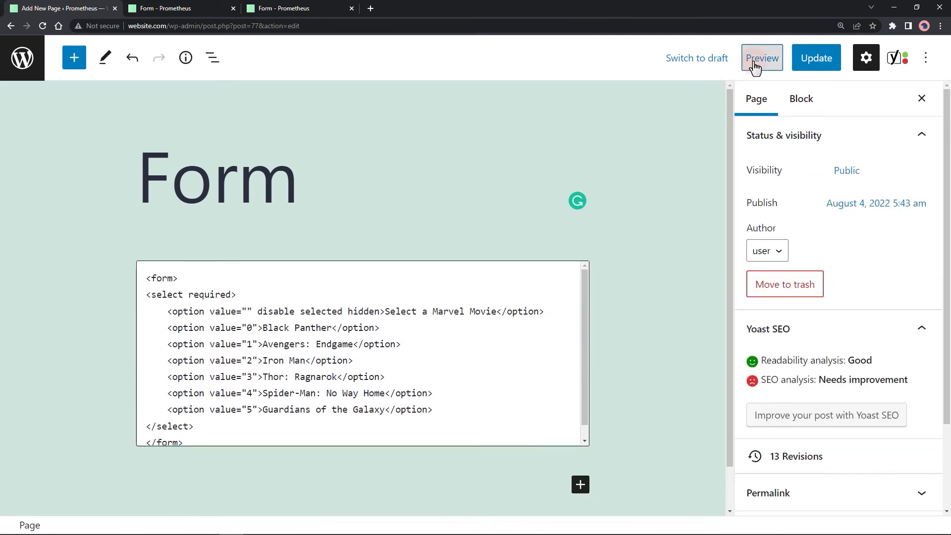
click(761, 57)
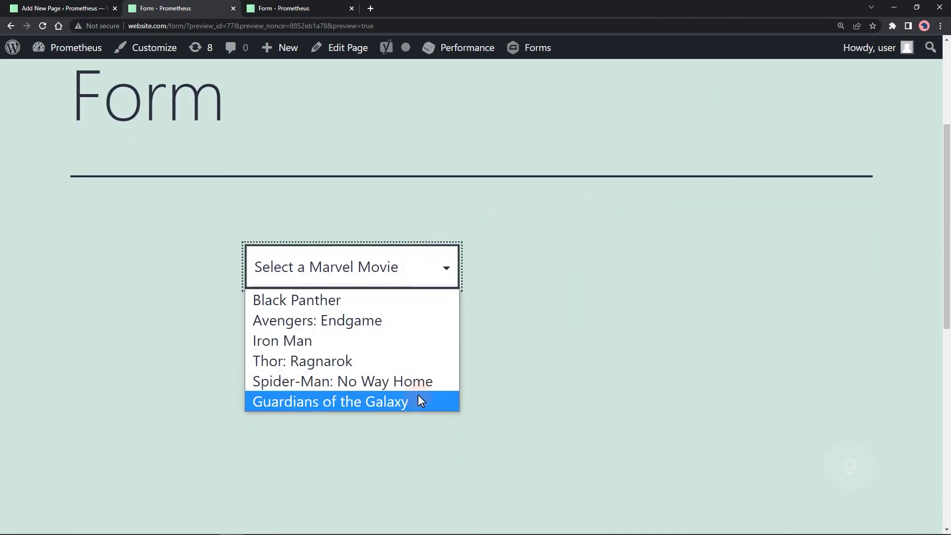
Pick Black Panther, Avengers: Endgame, then Thor: Ragnarok in the preview, and return to the editor.
click(297, 300)
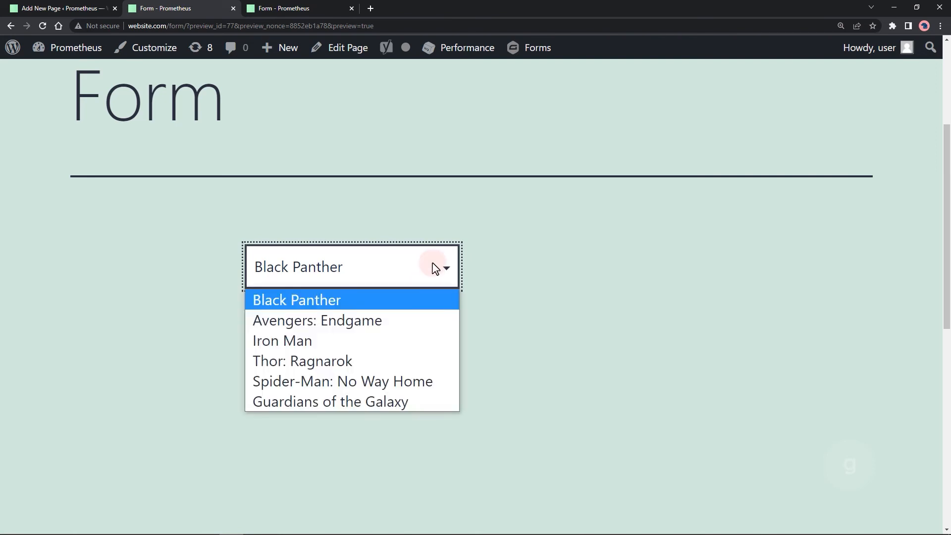
click(317, 320)
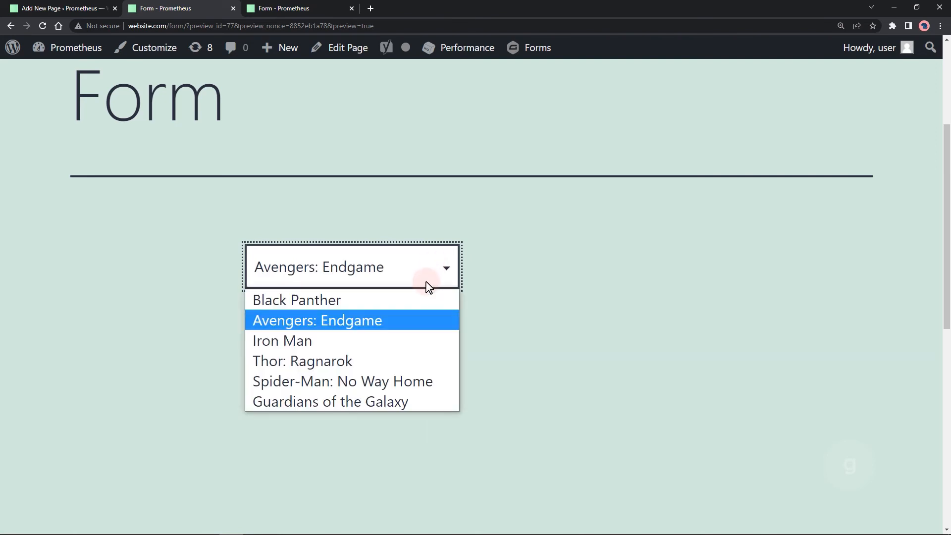
mouse_move(422, 361)
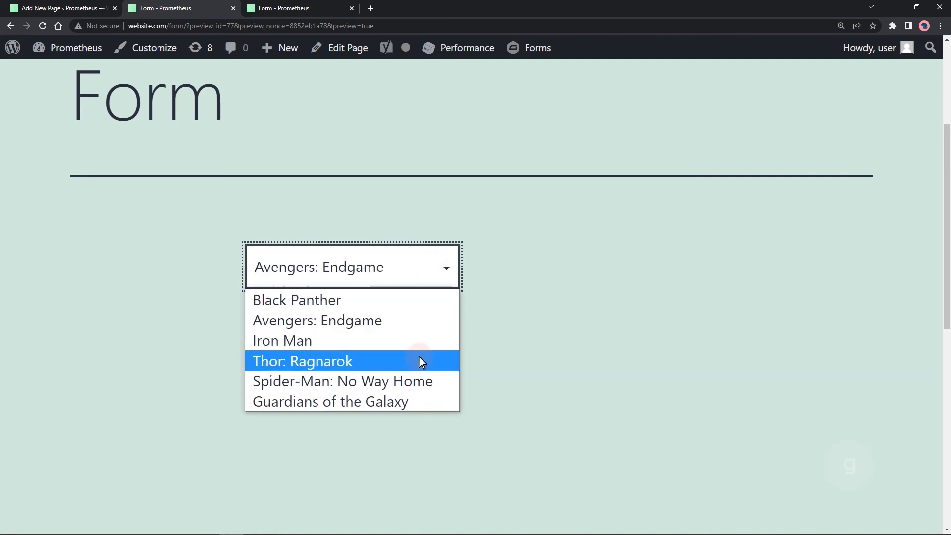
click(302, 360)
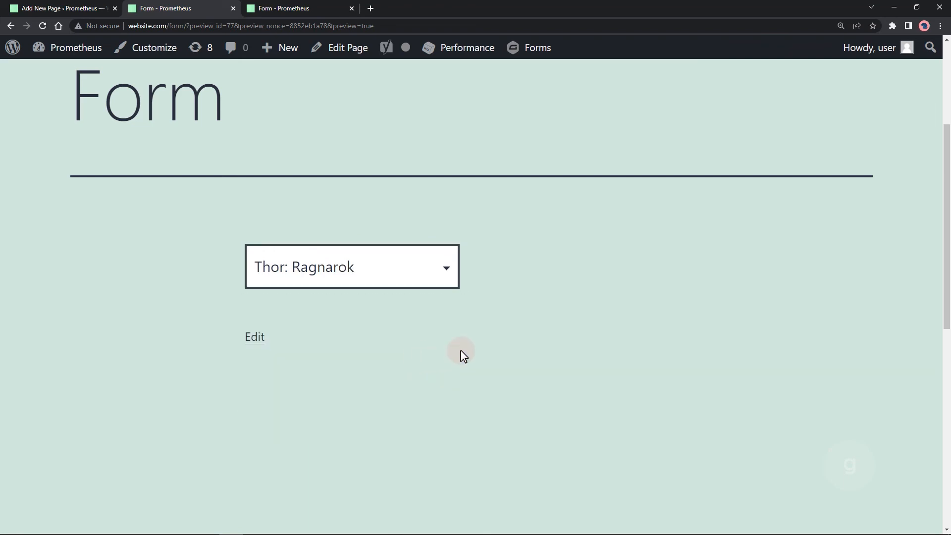
click(60, 8)
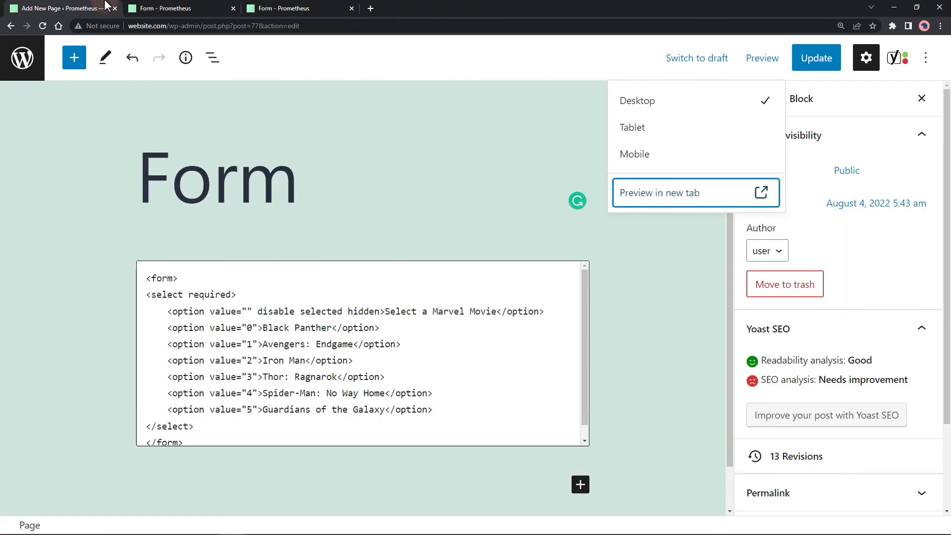